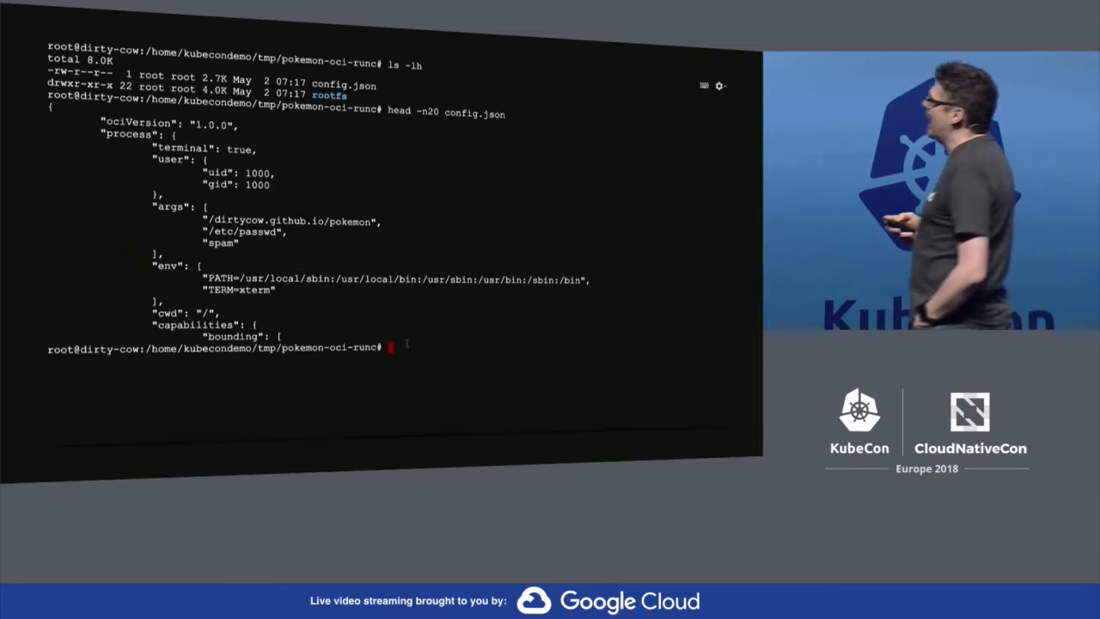
Run the dirtycow exploit container under runc with 'runc run dirtycow'.
type("runc")
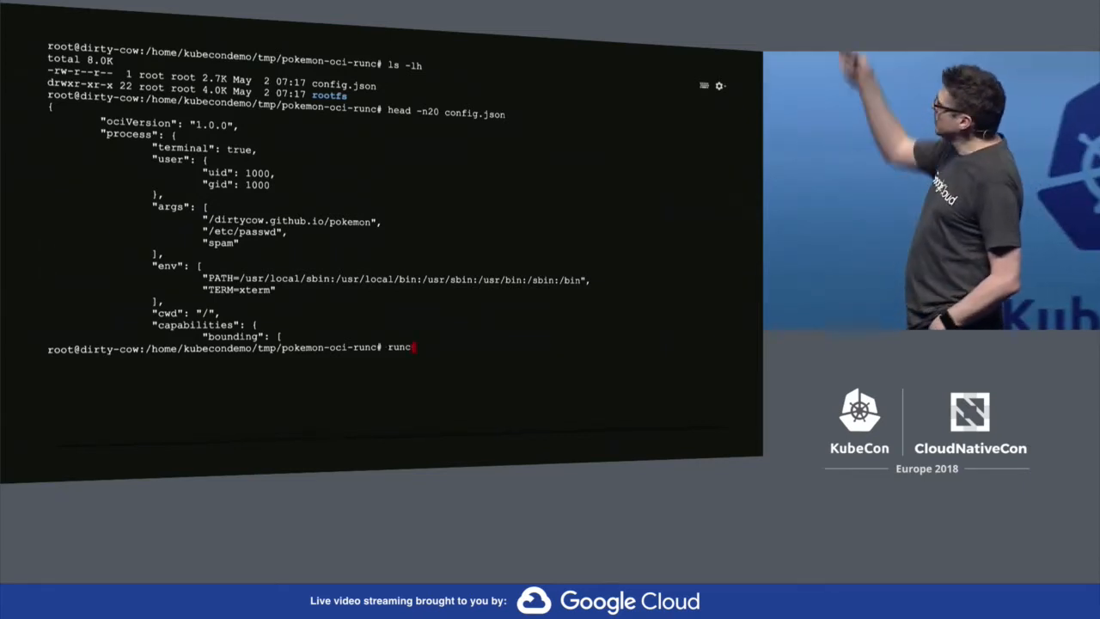
type("run dirty")
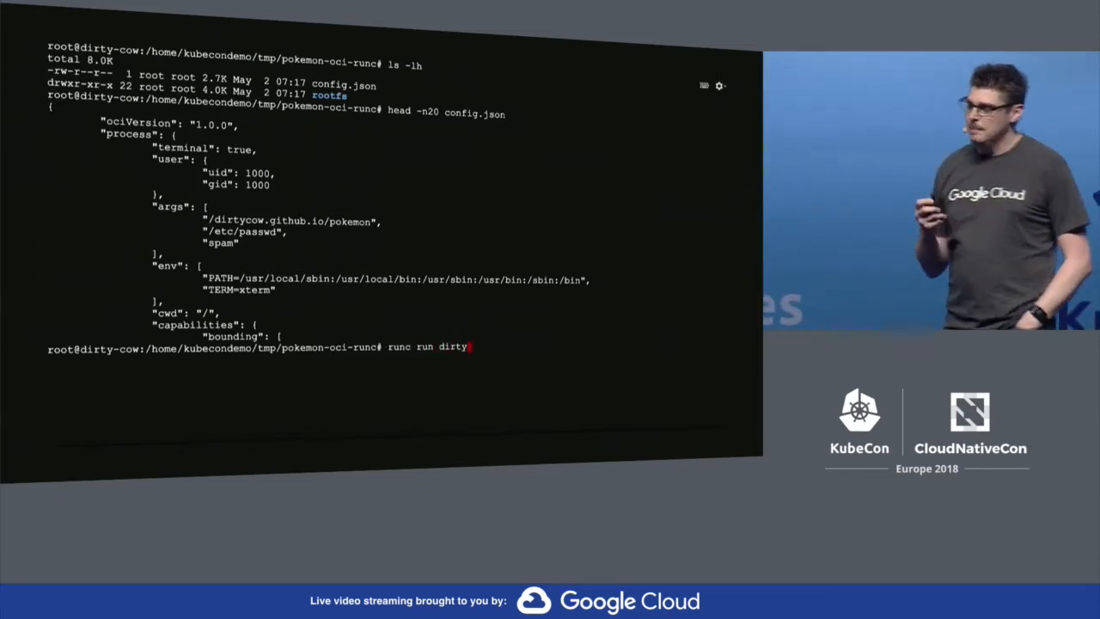
type("cow")
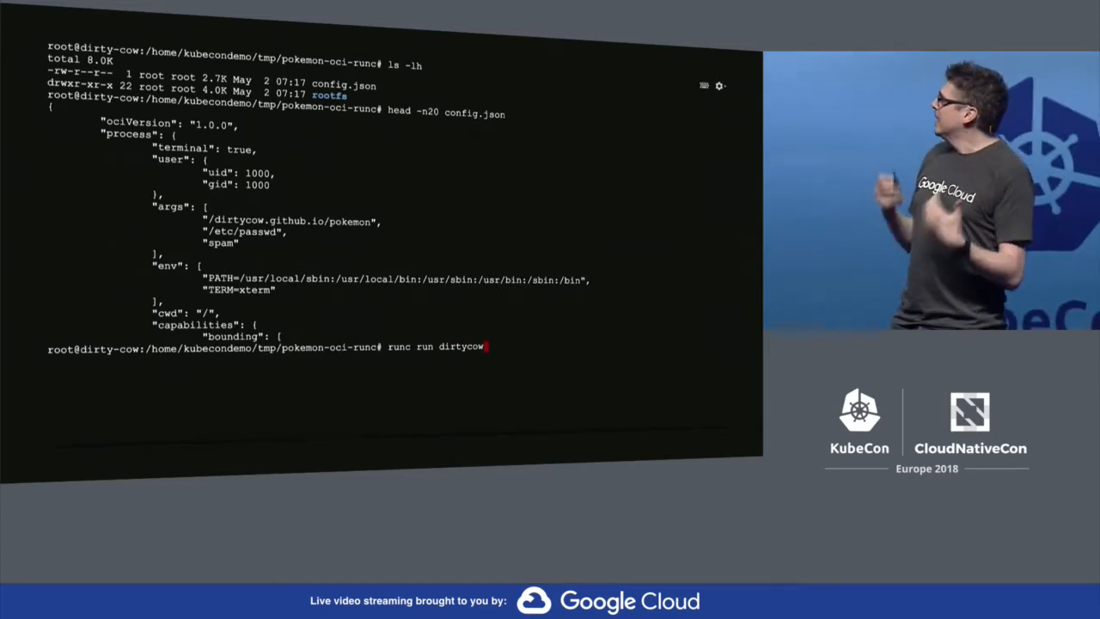
key("Return")
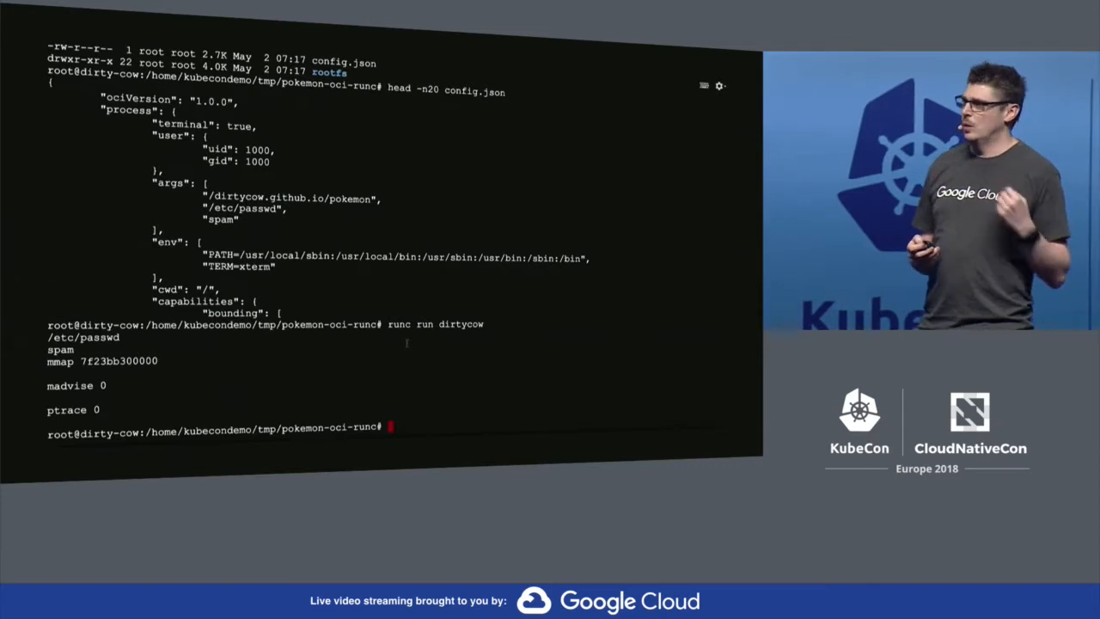
Print the container's passwd file with 'cat rootfs/etc/passwd'.
type("cat")
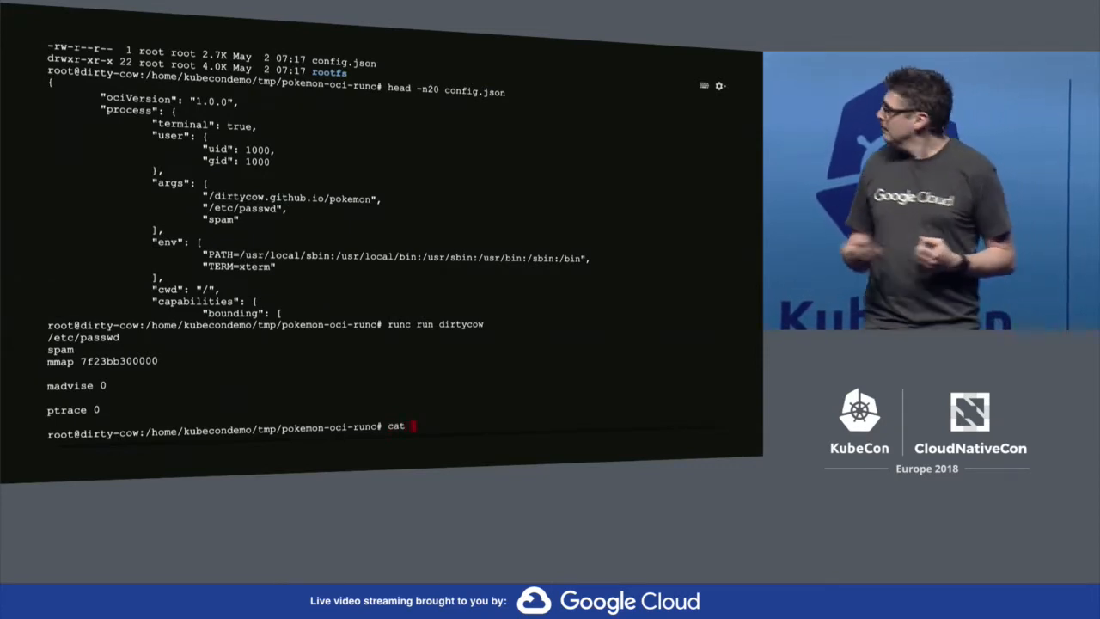
type("root")
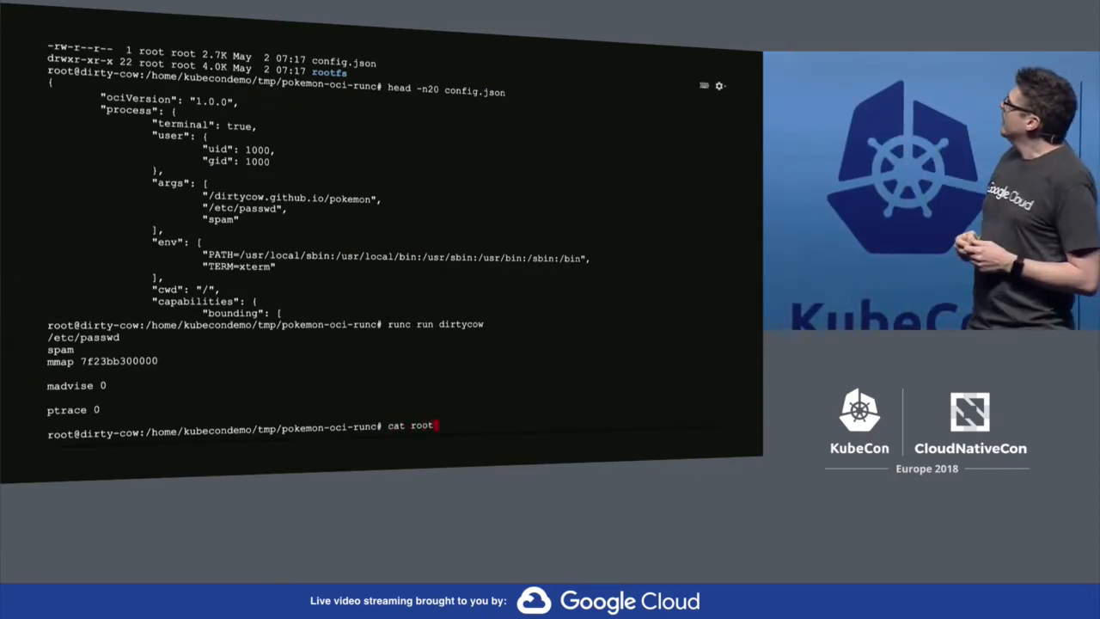
type("fs/etc/")
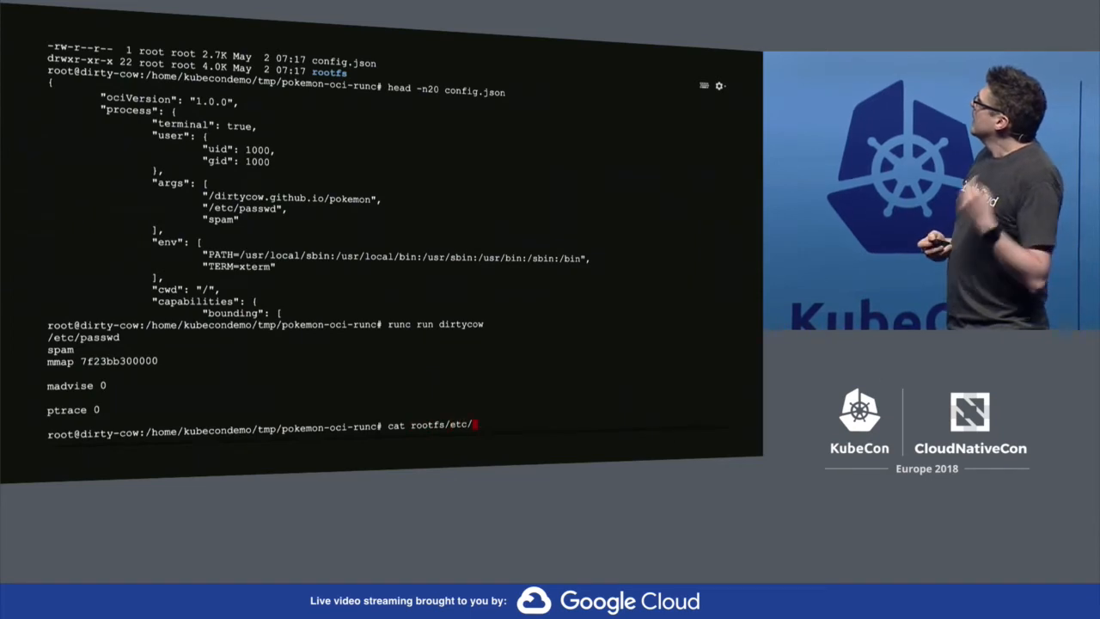
type("passwd")
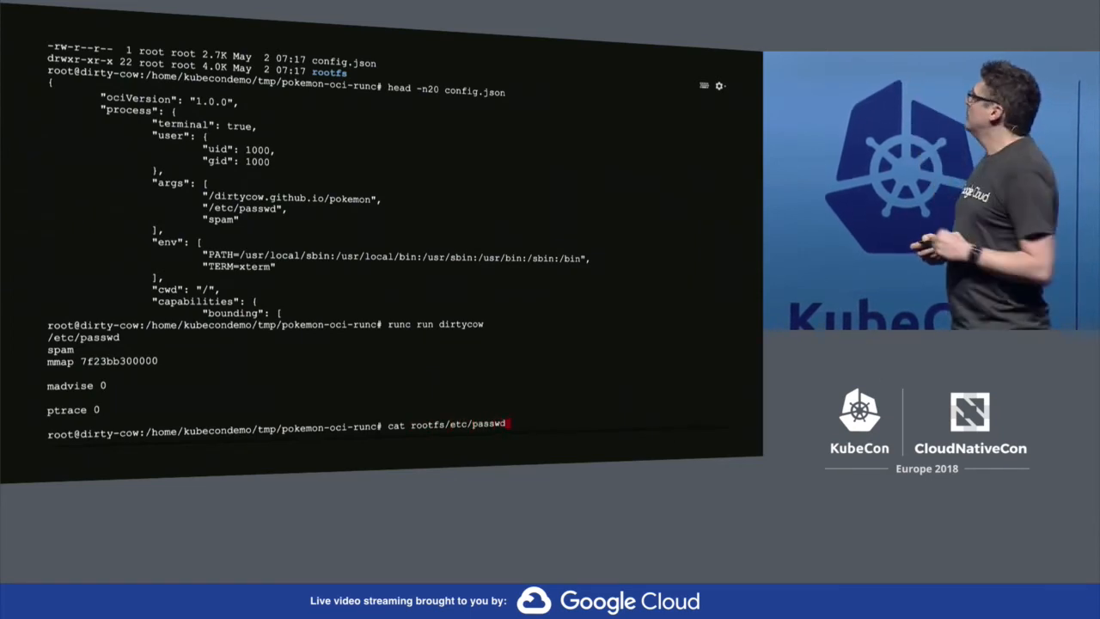
key("Return")
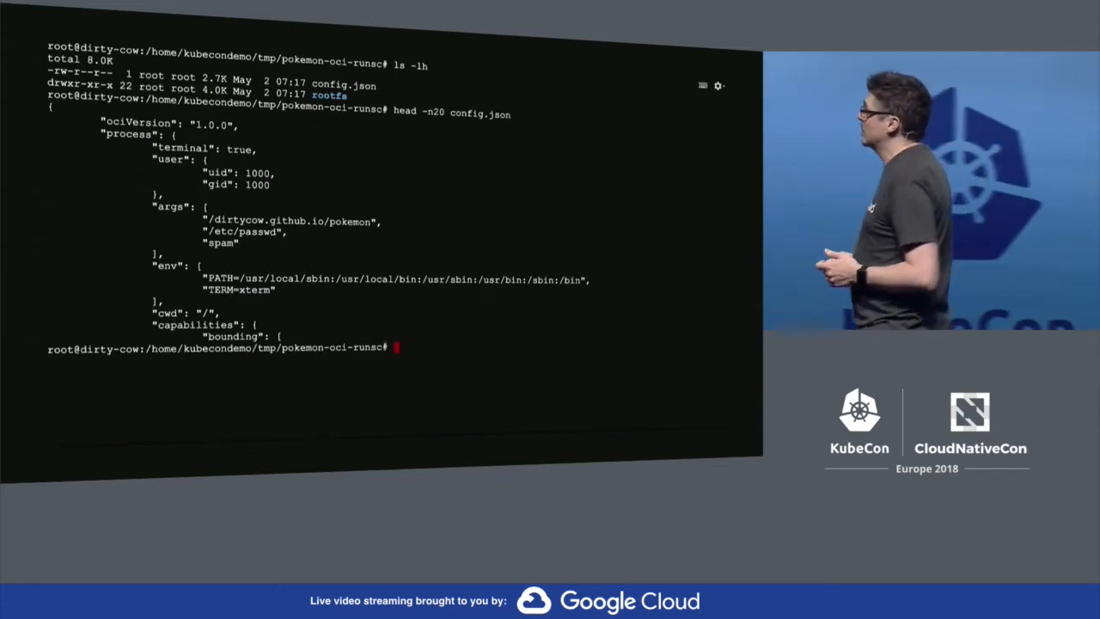
Run the dirtycow container under runsc with '--debug --strace' tracing enabled.
type("runsc")
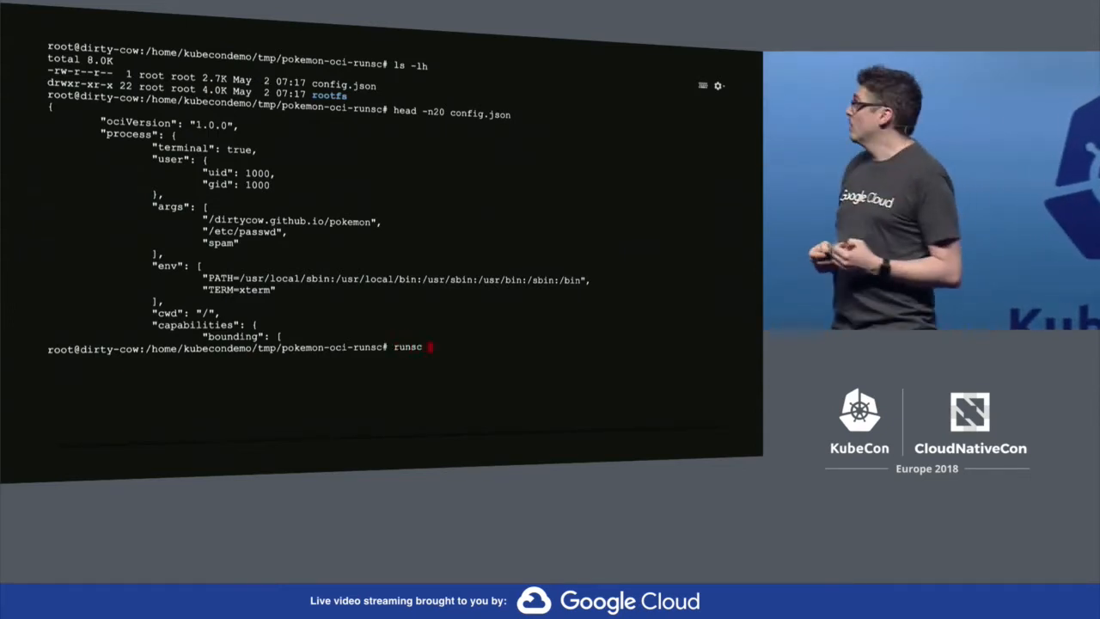
type("--debug --strace run")
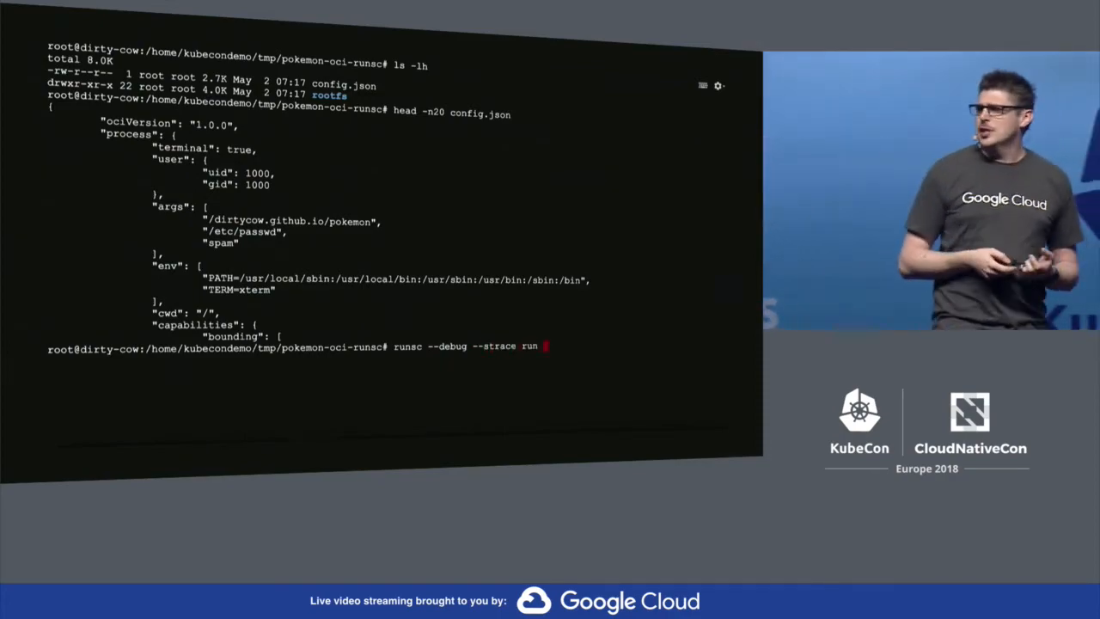
type("dirtycow")
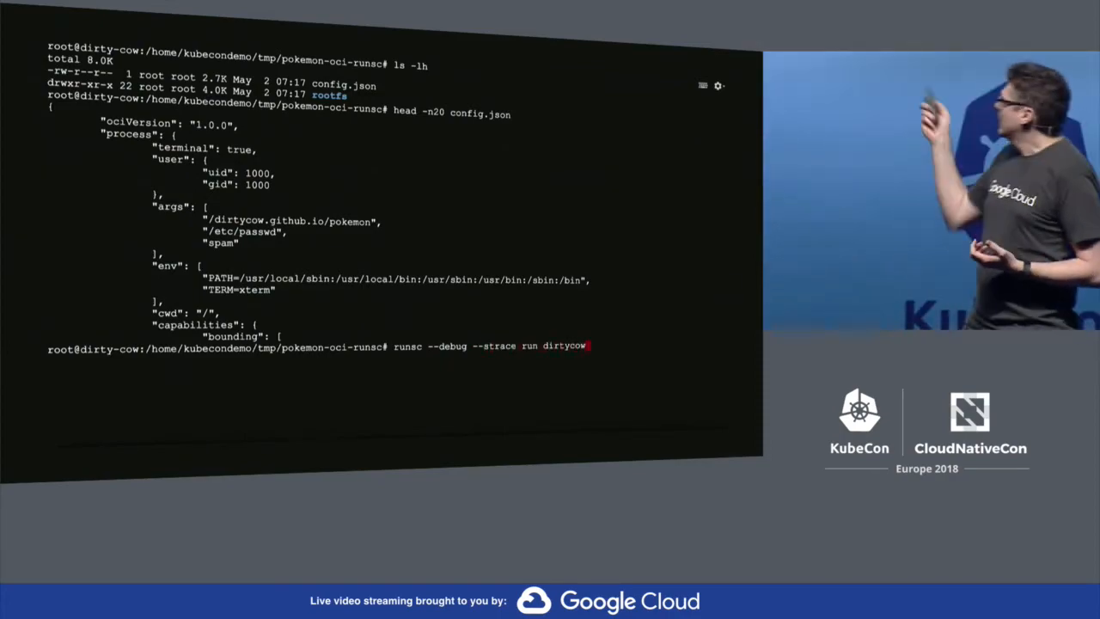
key("Return")
type("cat")
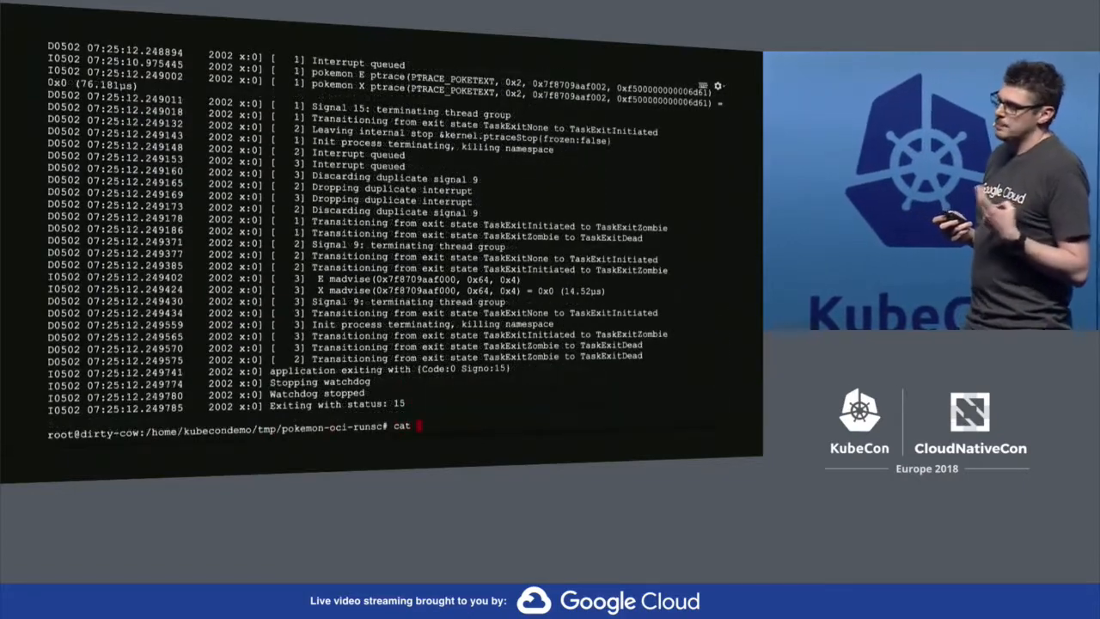
Print rootfs/etc/passwd again to check the container's passwd file.
type("root")
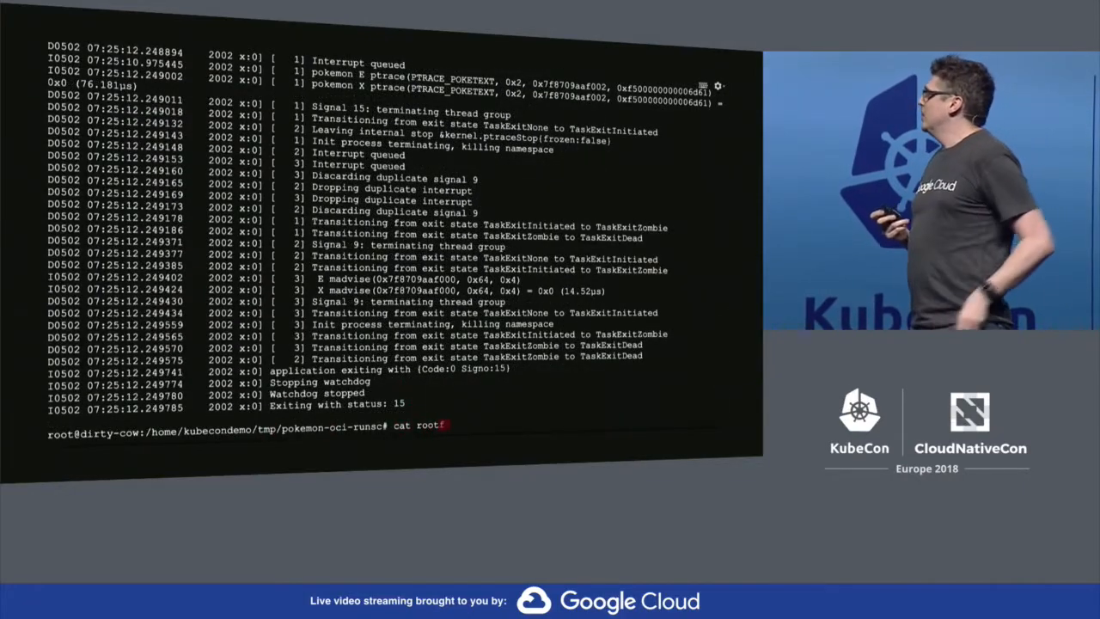
type("fs/etc/")
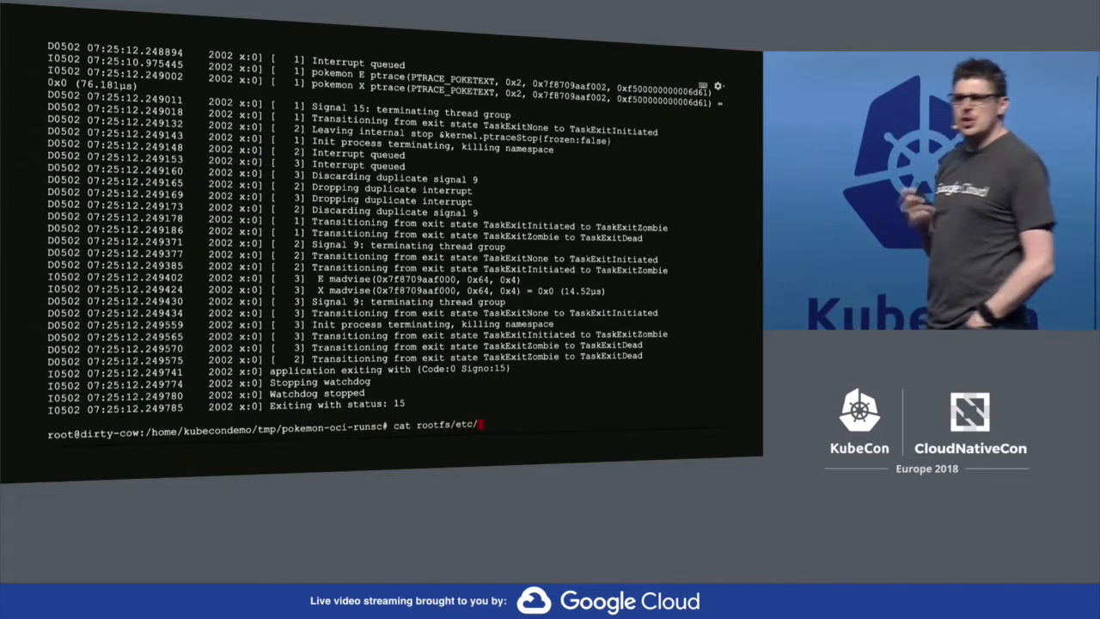
type("passwd")
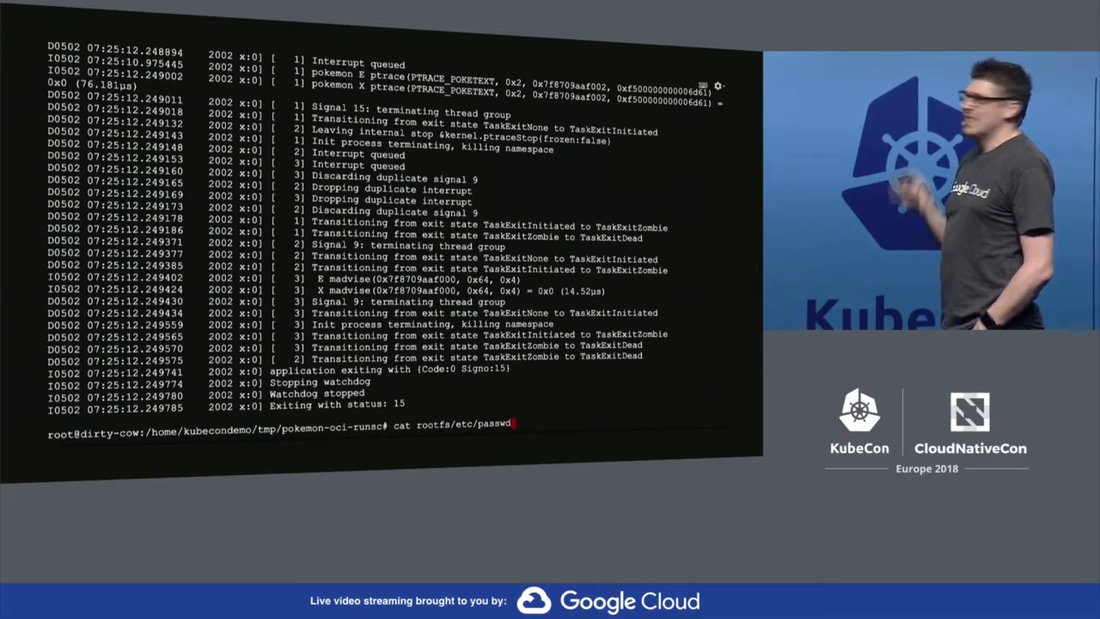
key("Return")
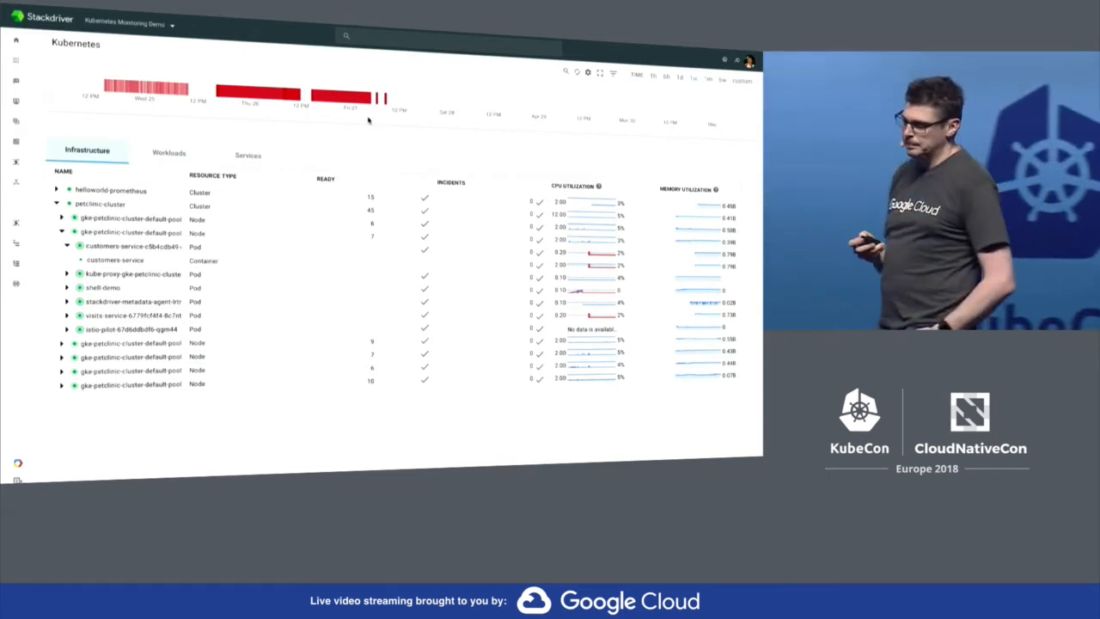
mouse_move(376, 101)
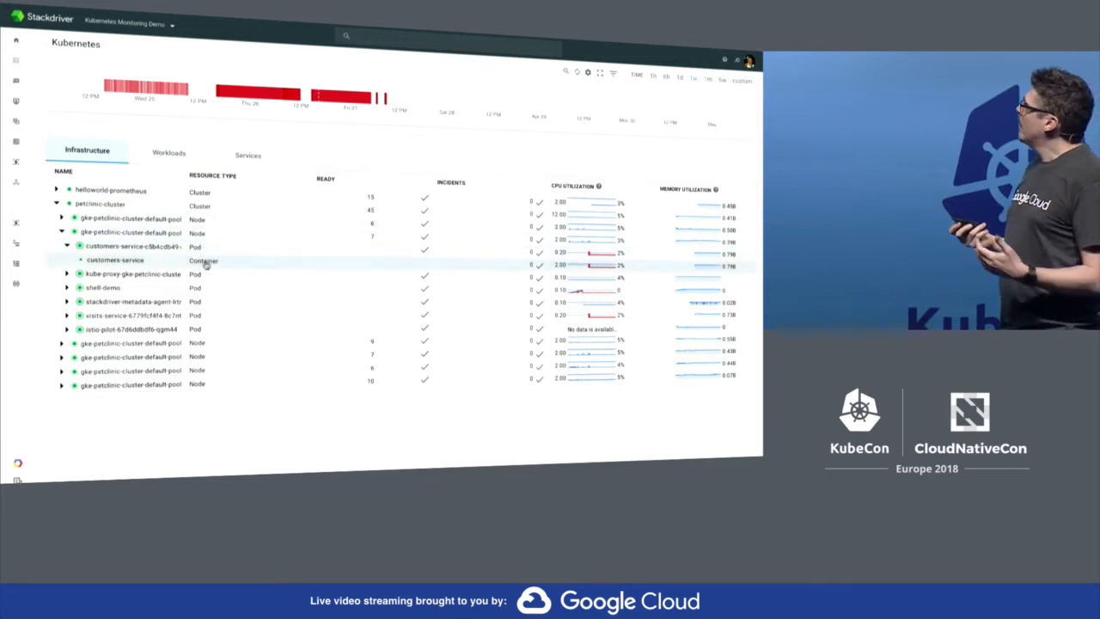
View the clusters by Workloads, then Services, and open the customers-service container's details.
left_click(168, 153)
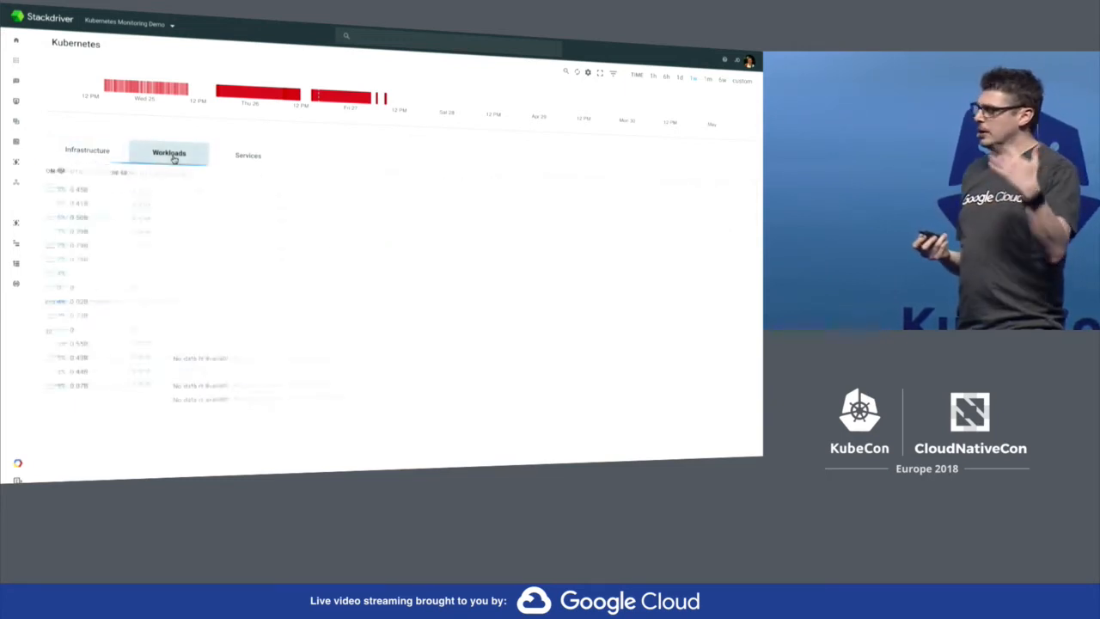
left_click(169, 153)
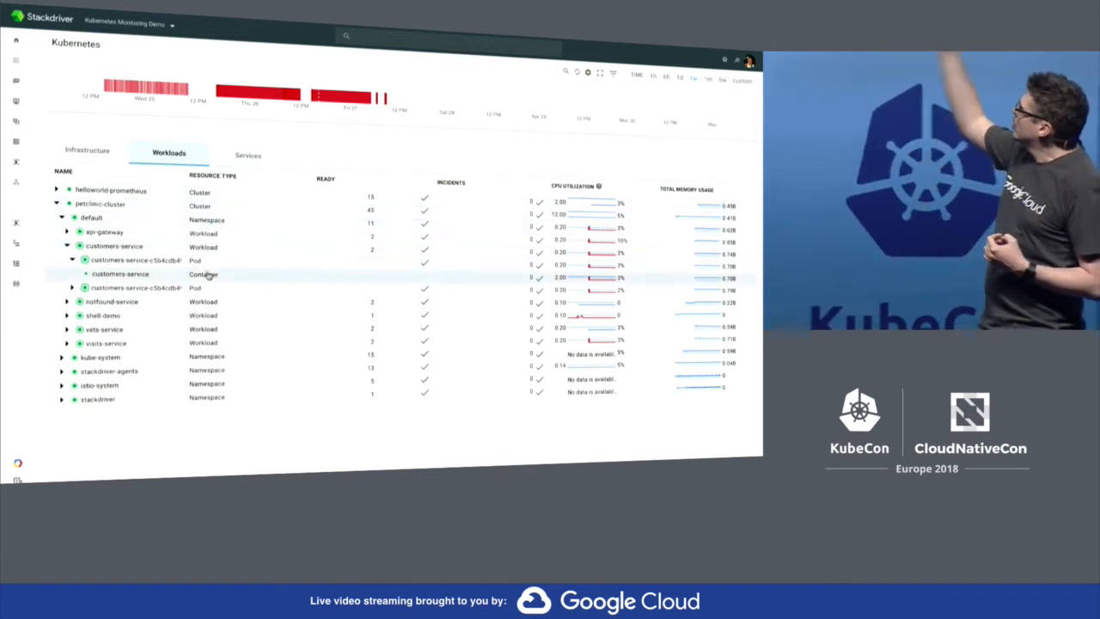
left_click(247, 156)
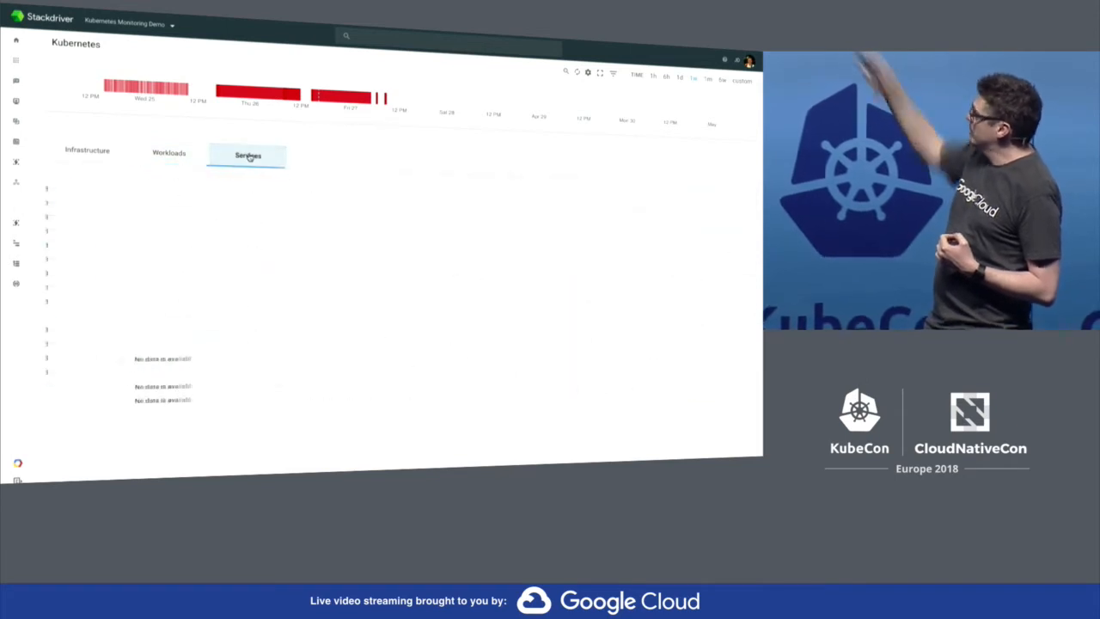
left_click(248, 154)
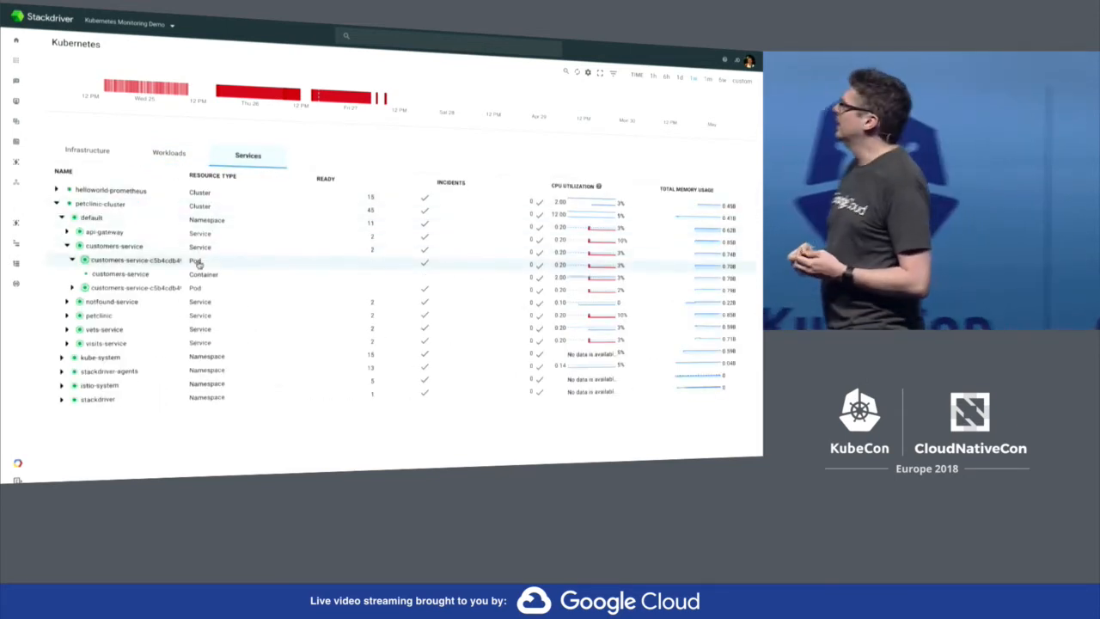
left_click(120, 273)
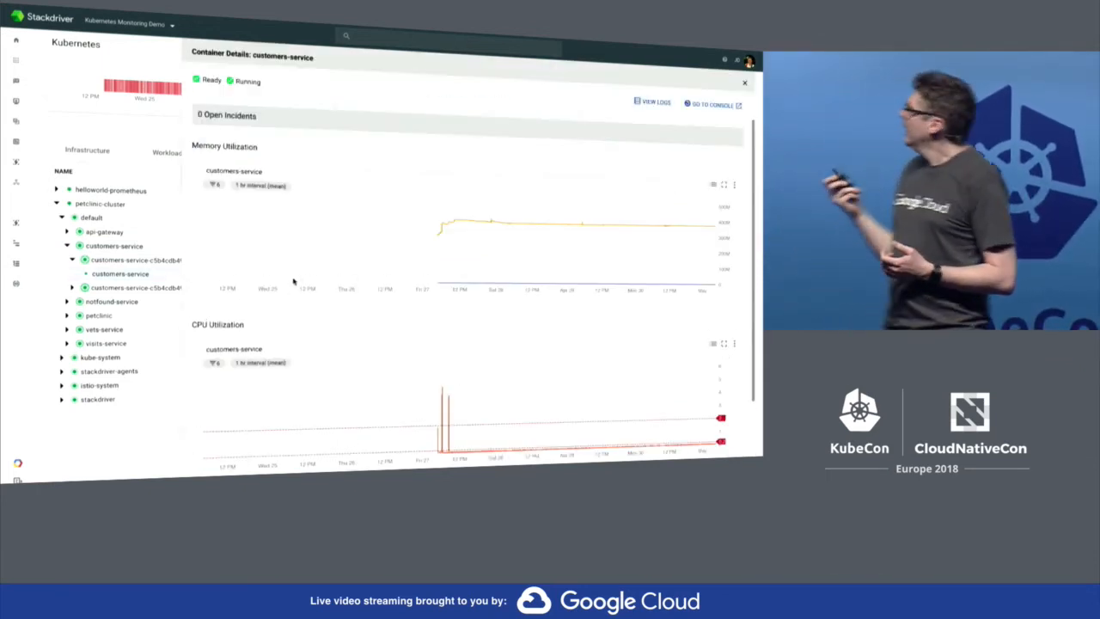
Scroll the customers-service details past memory and CPU charts to recent logs.
scroll("down", 3)
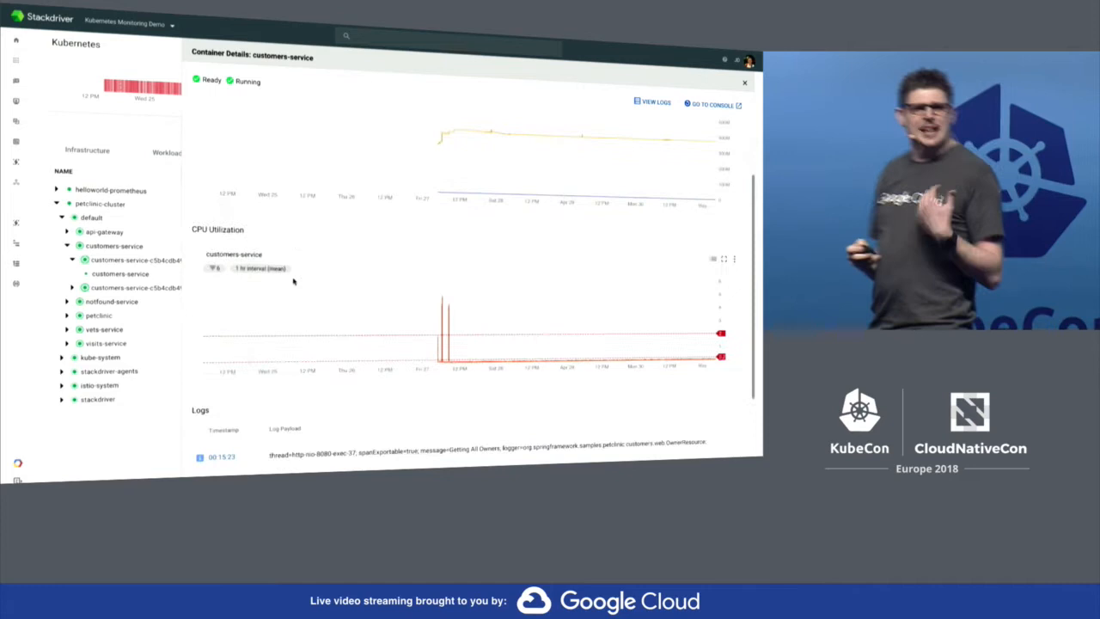
scroll("down", 3)
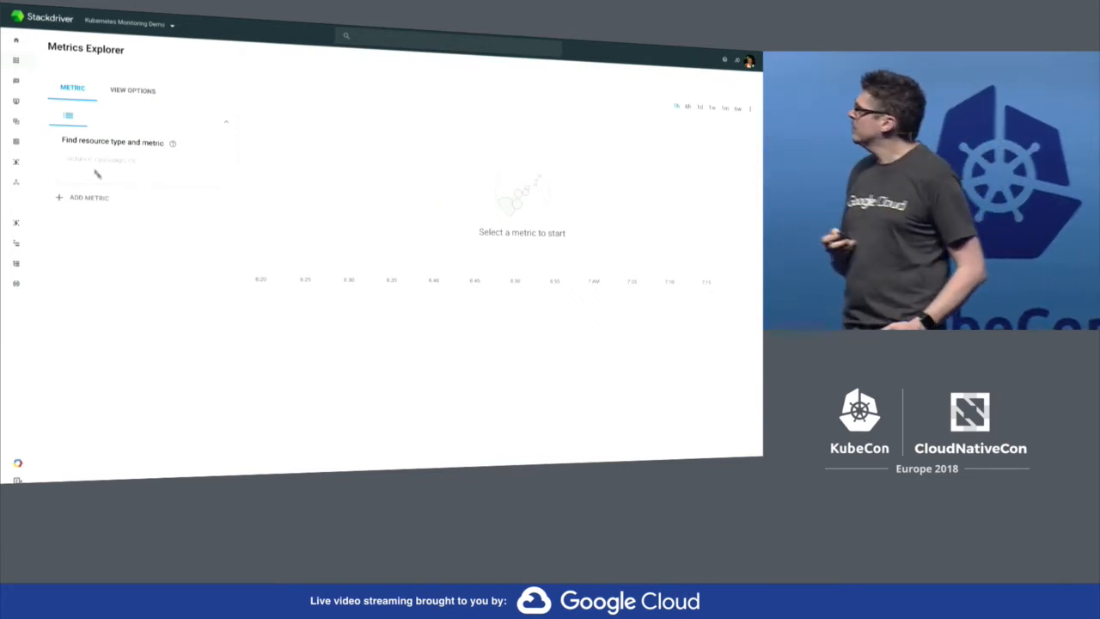
Chart Kubernetes Pod Bytes transmitted as a stacked area chart.
type("k8")
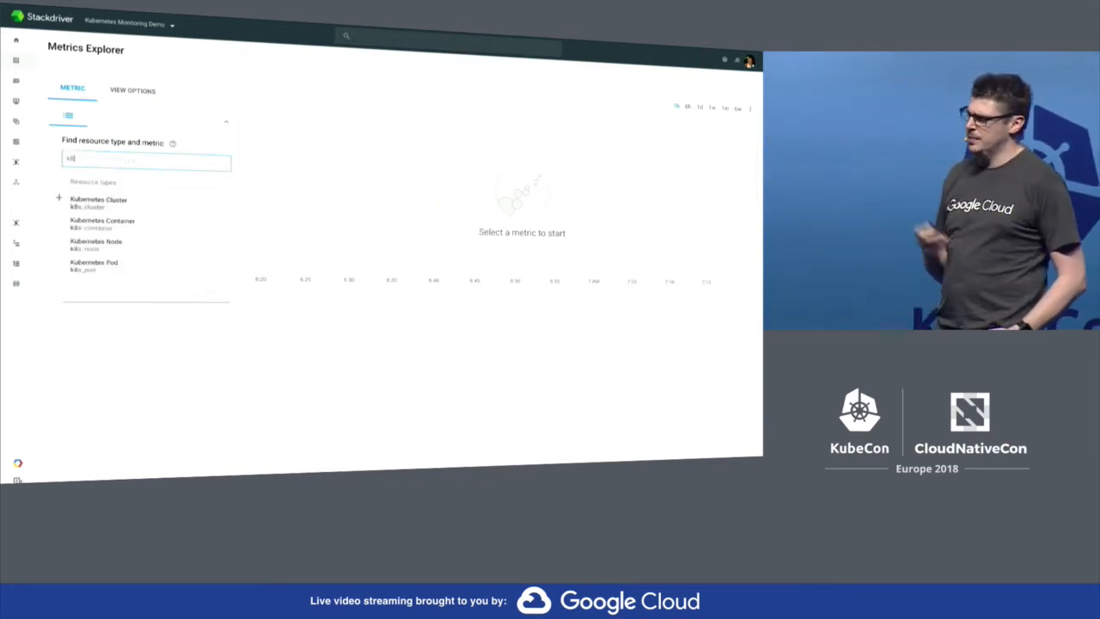
left_click(94, 262)
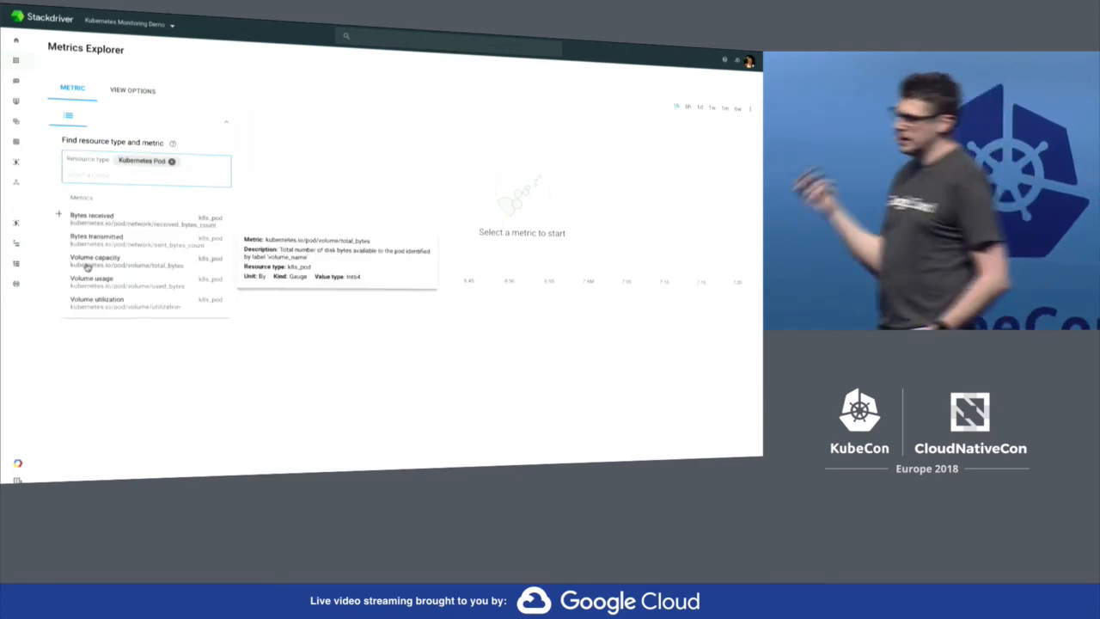
left_click(96, 240)
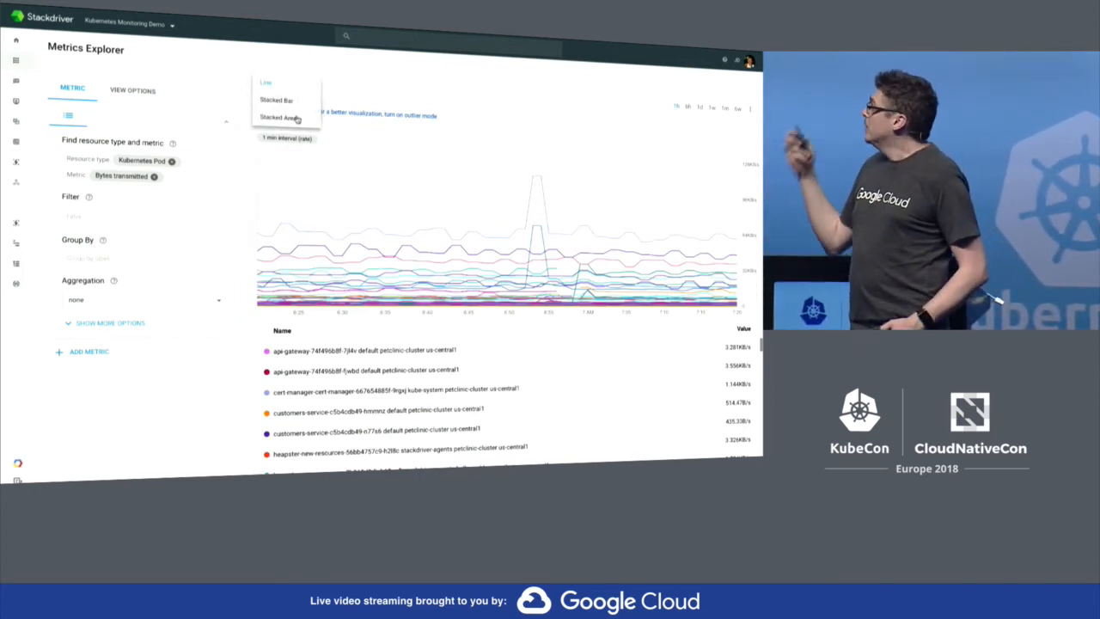
left_click(278, 118)
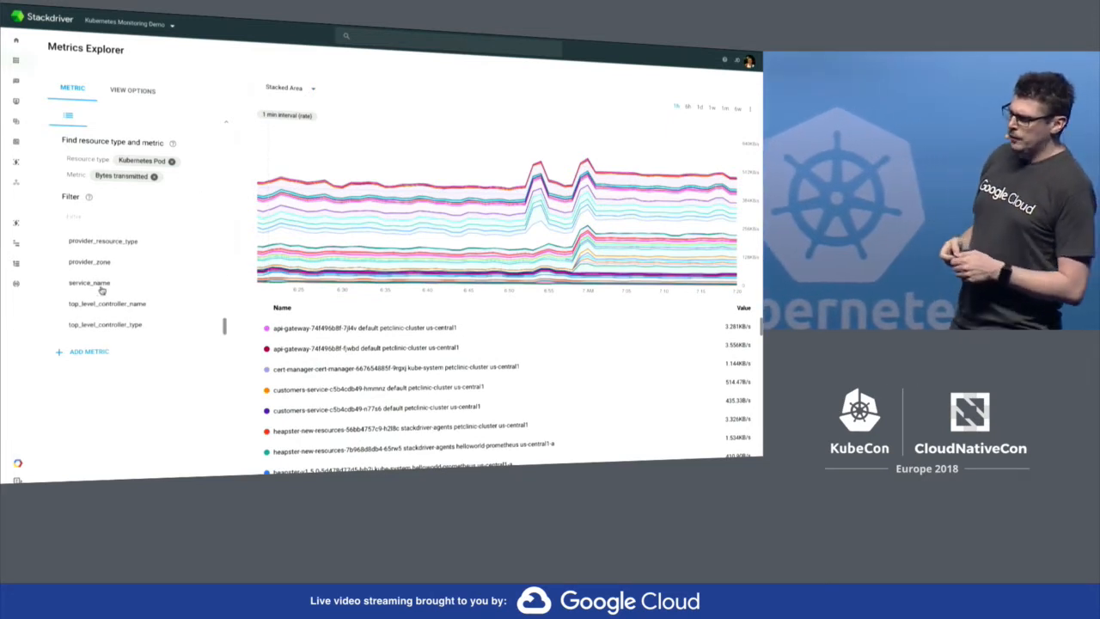
Filter to service_name customers-service, group by cluster_name, aggregate at 95th percentile.
left_click(89, 283)
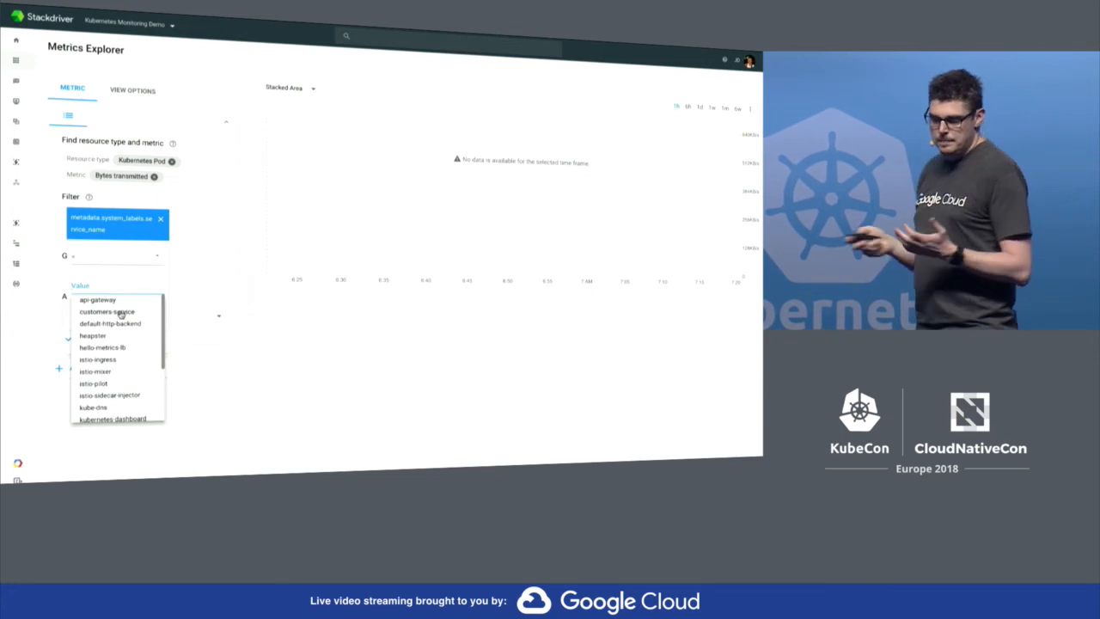
left_click(107, 311)
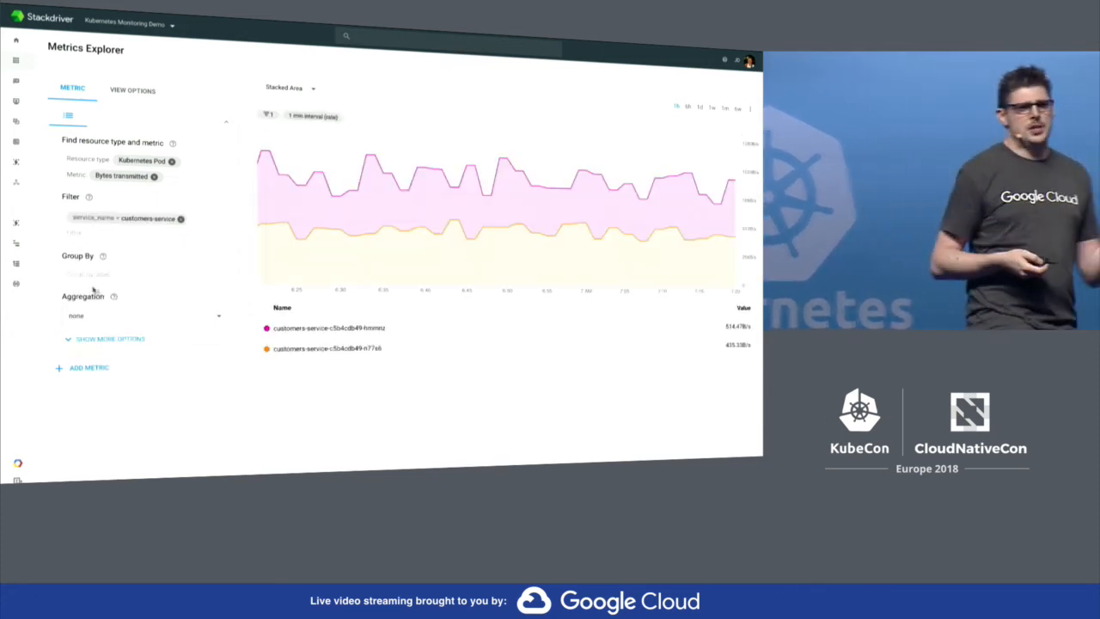
left_click(143, 273)
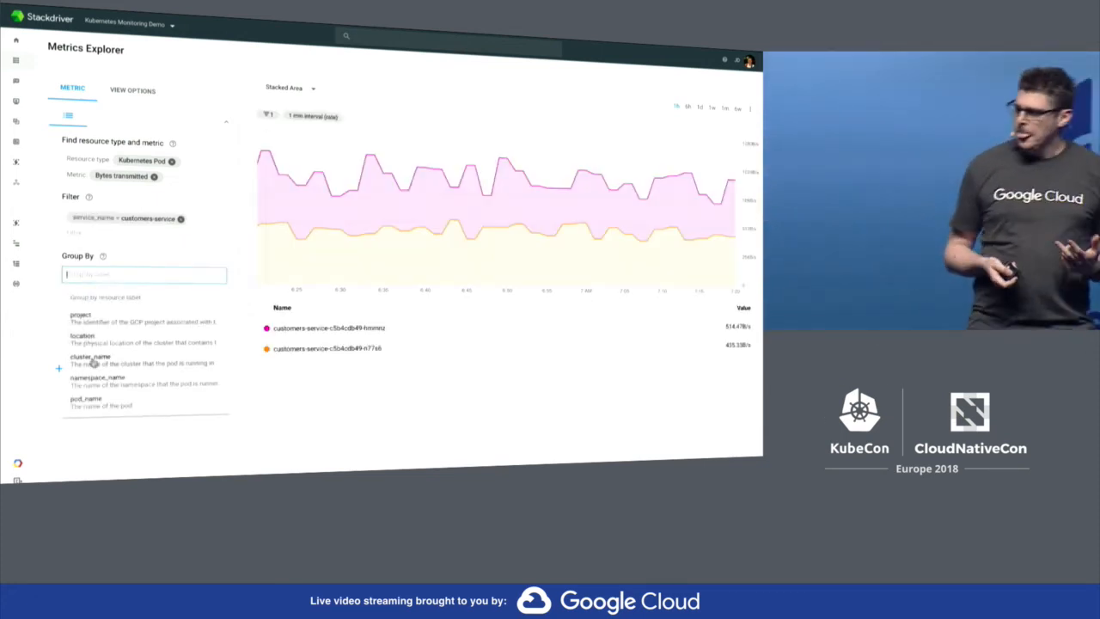
left_click(89, 359)
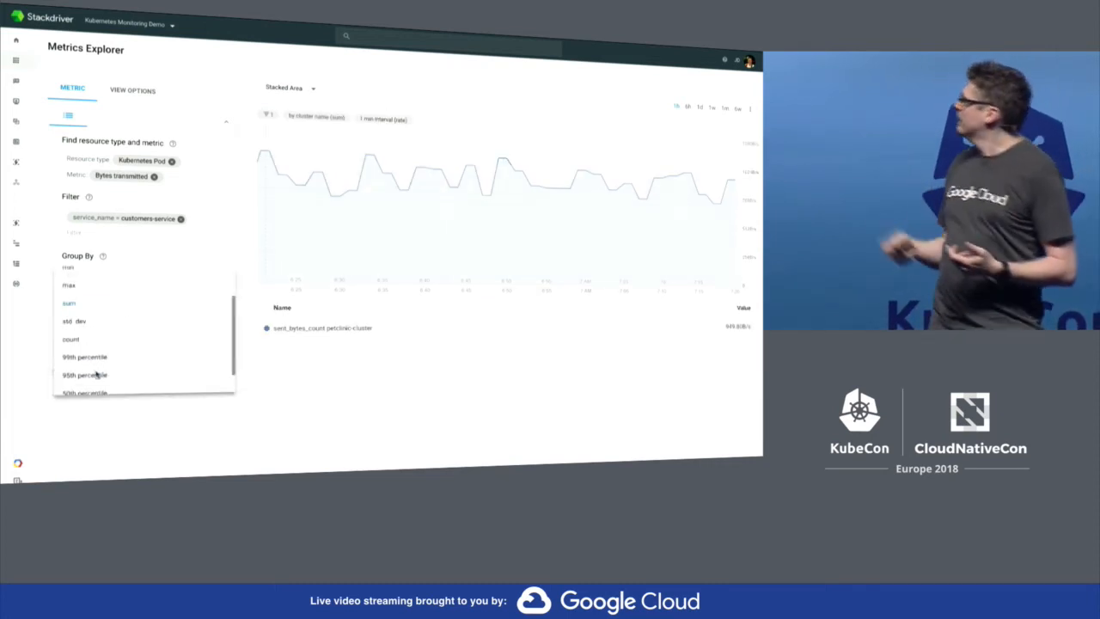
left_click(85, 374)
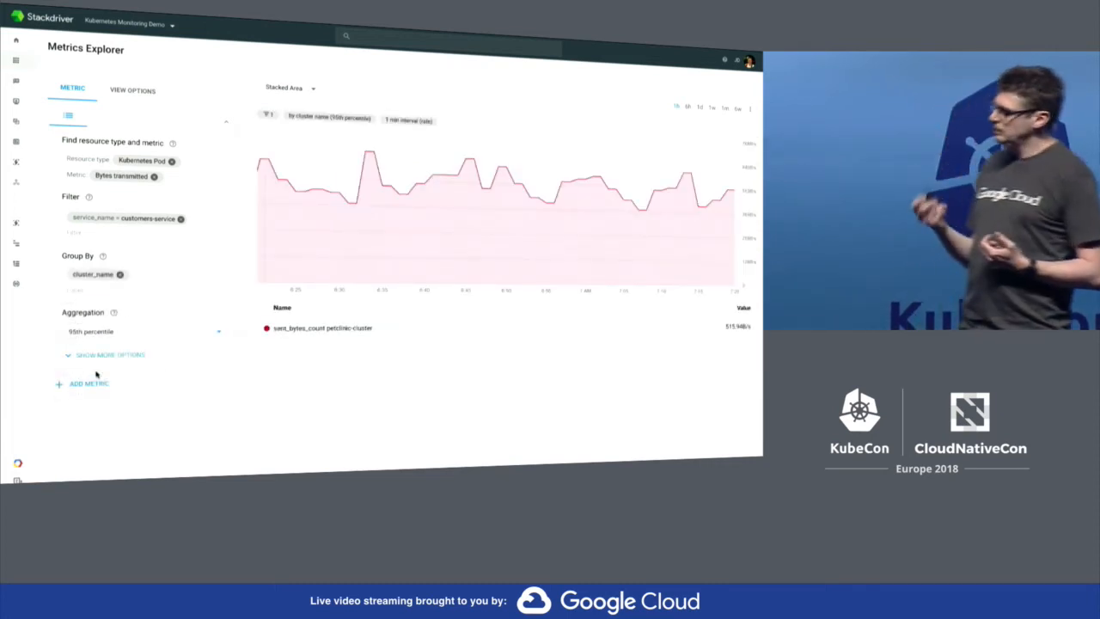